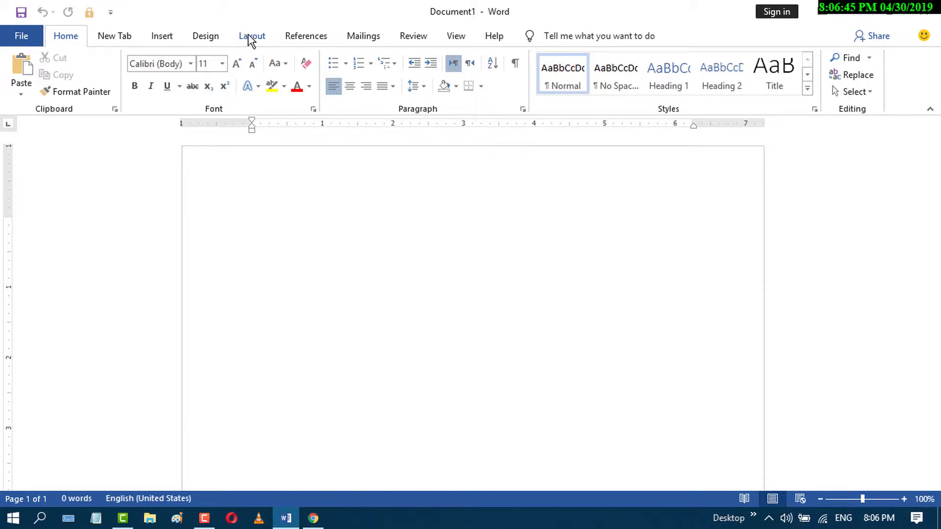
- Reach the Page Setup paper settings from Layout > Size > More Paper Sizes
{"action": "left_click", "coordinate": [252, 35]}
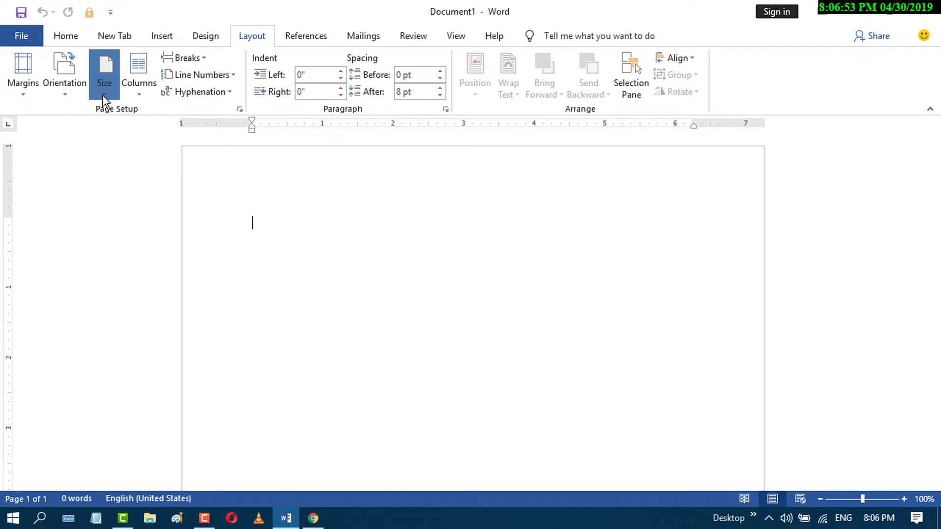
{"action": "left_click", "coordinate": [104, 69]}
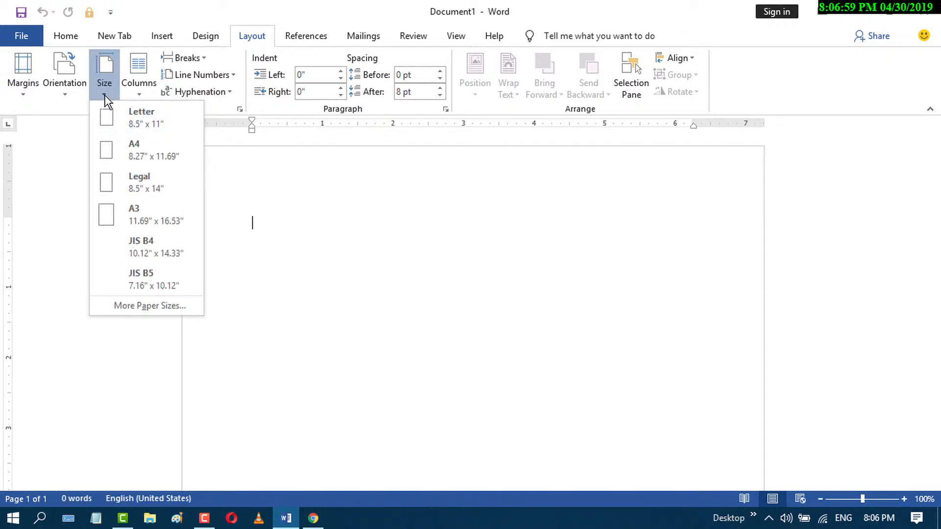
{"action": "mouse_move", "coordinate": [82, 307]}
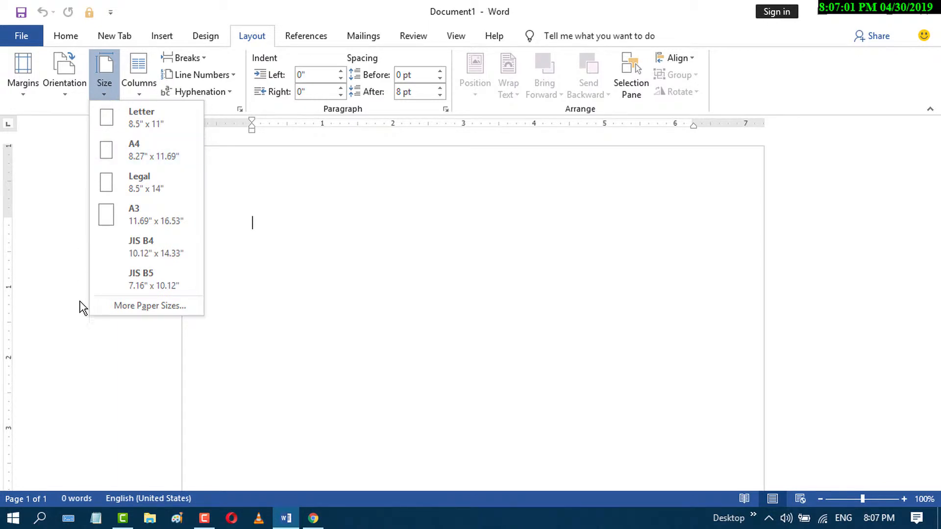
{"action": "mouse_move", "coordinate": [150, 306]}
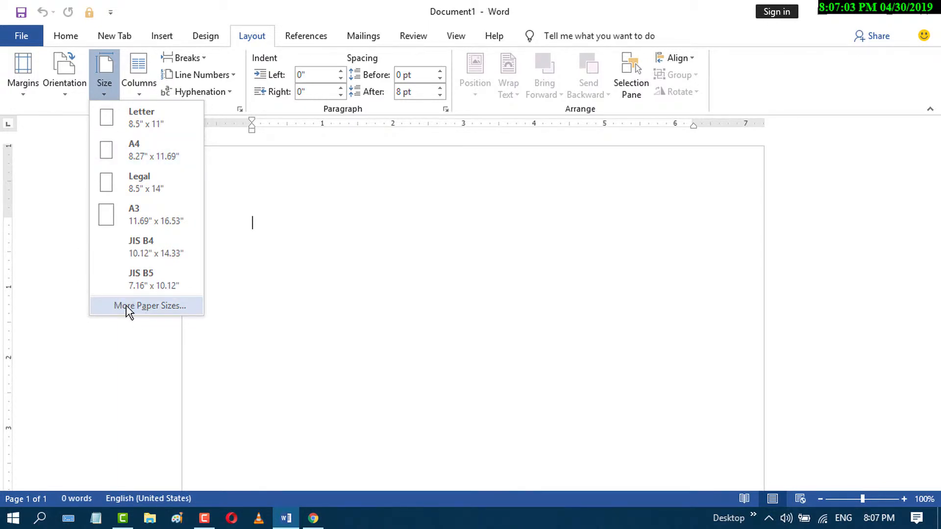
{"action": "mouse_move", "coordinate": [138, 311]}
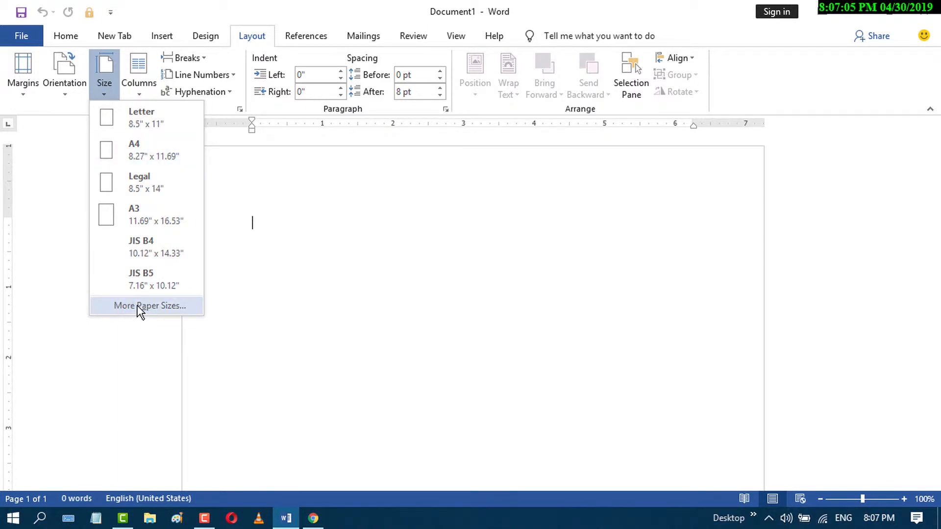
{"action": "left_click", "coordinate": [149, 306]}
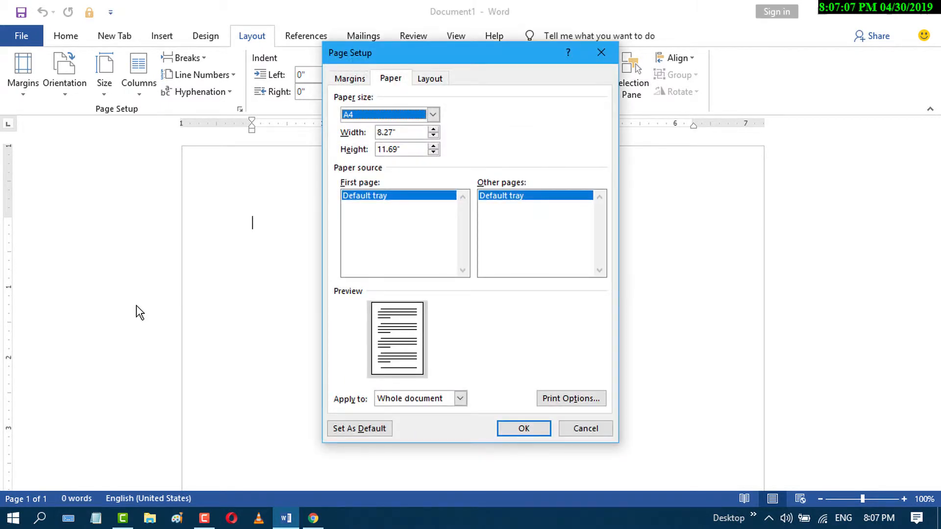
- Pick A4 (8.27 × 11.69 in) as the paper size and request Set As Default
{"action": "left_click", "coordinate": [432, 115]}
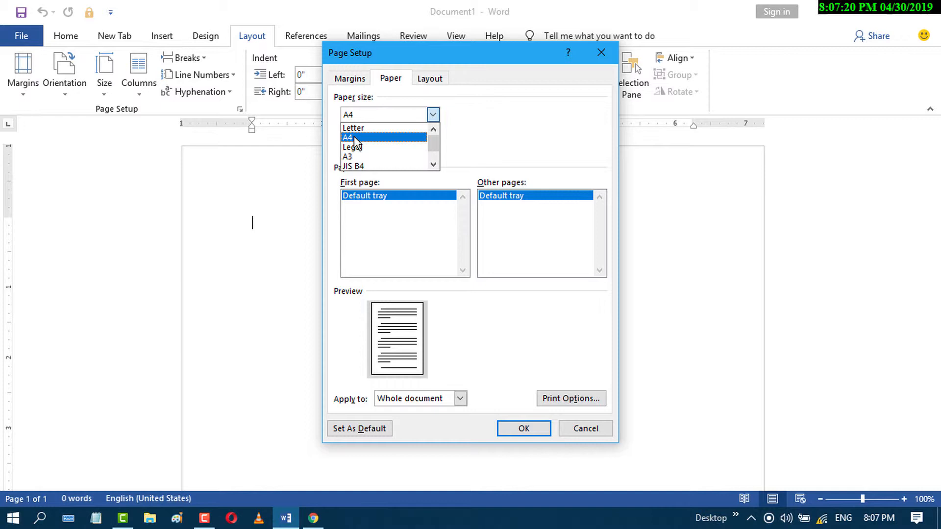
{"action": "left_click", "coordinate": [347, 137]}
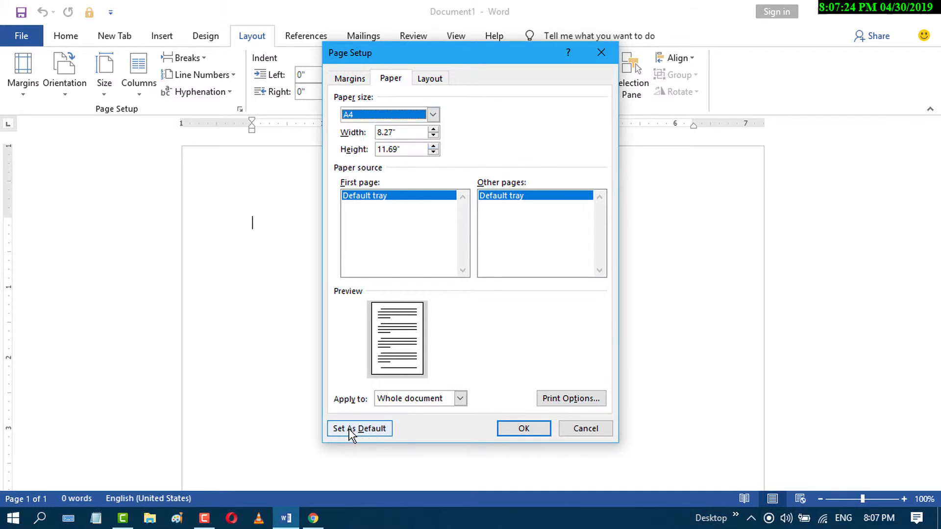
{"action": "left_click", "coordinate": [358, 428]}
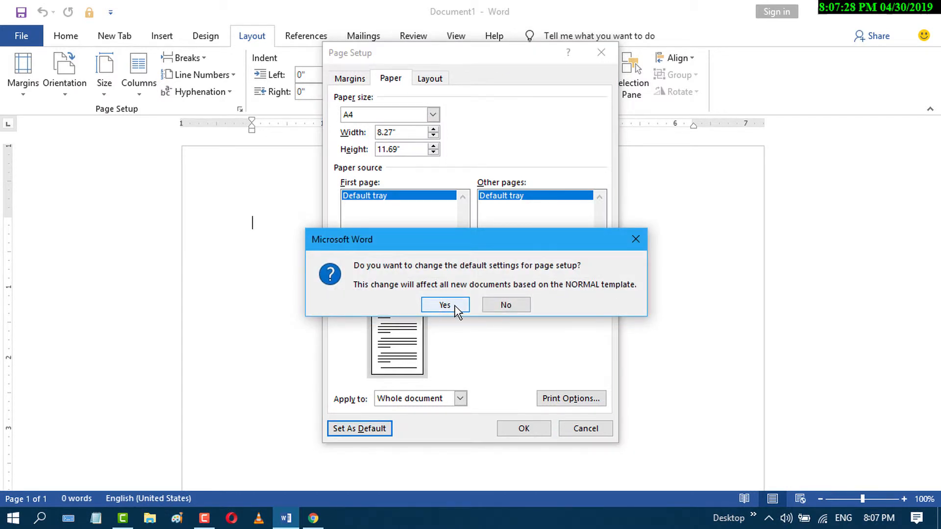
- Confirm A4 as default for all Normal-template documents and close Word without saving
{"action": "left_click", "coordinate": [444, 305]}
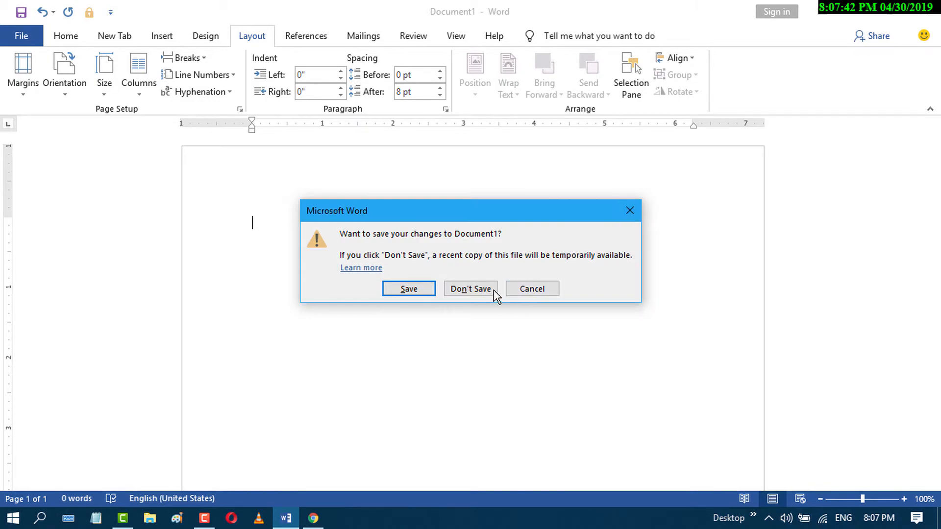
{"action": "left_click", "coordinate": [470, 288]}
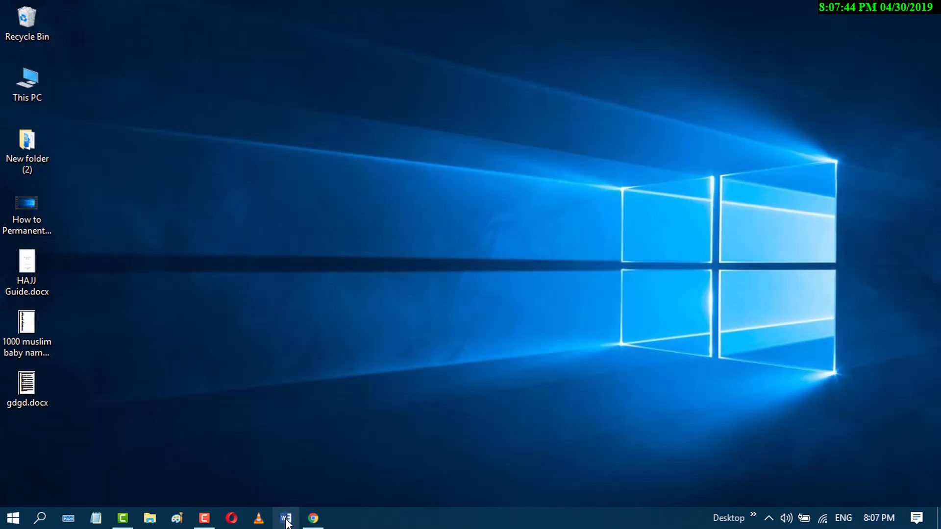
- Relaunch Word from the taskbar and start a new blank document
{"action": "left_click", "coordinate": [285, 518]}
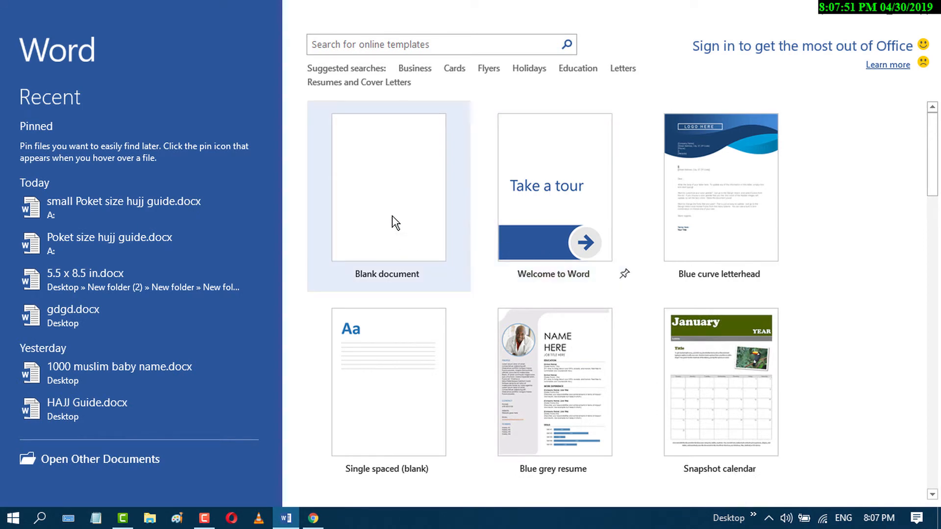
{"action": "left_click", "coordinate": [387, 186]}
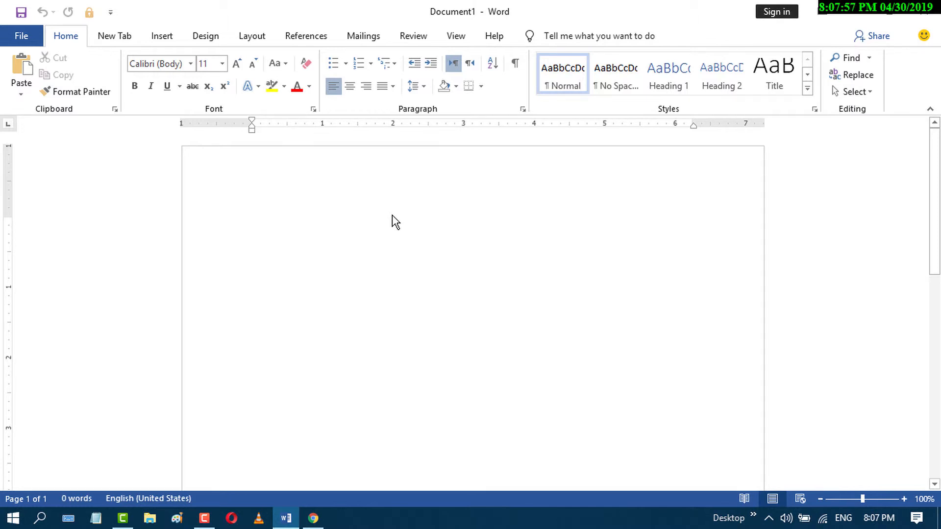
{"action": "left_click", "coordinate": [252, 222]}
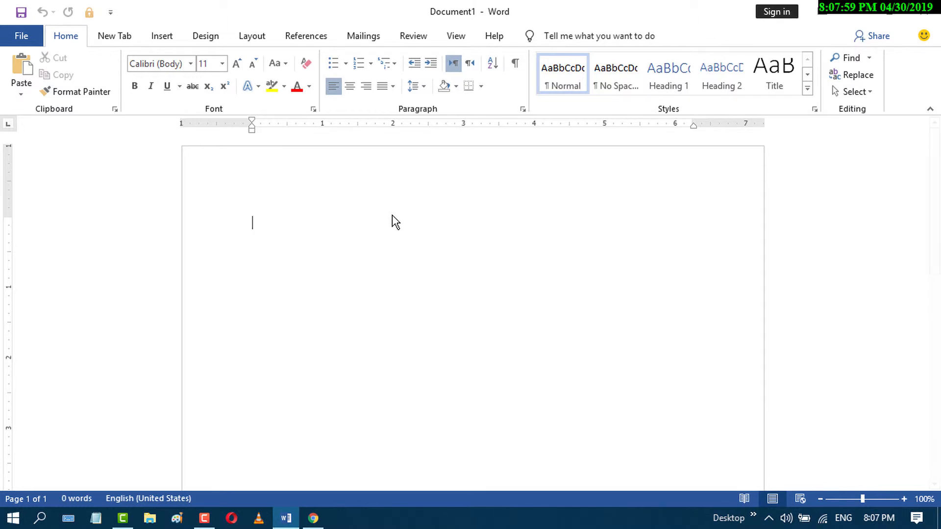